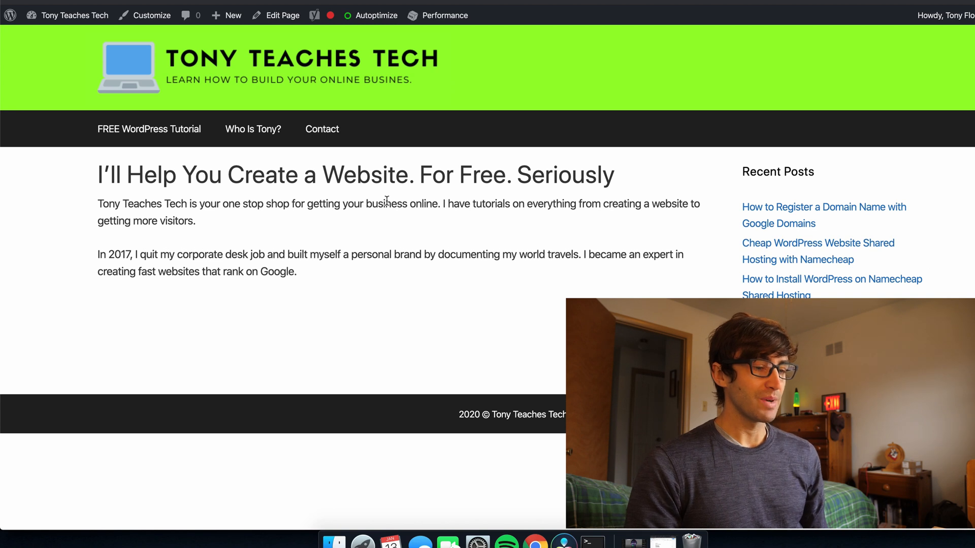
Submit the contact form with a name, a tonyflorida.com email and a short test message; sending fails.
left_click(322, 129)
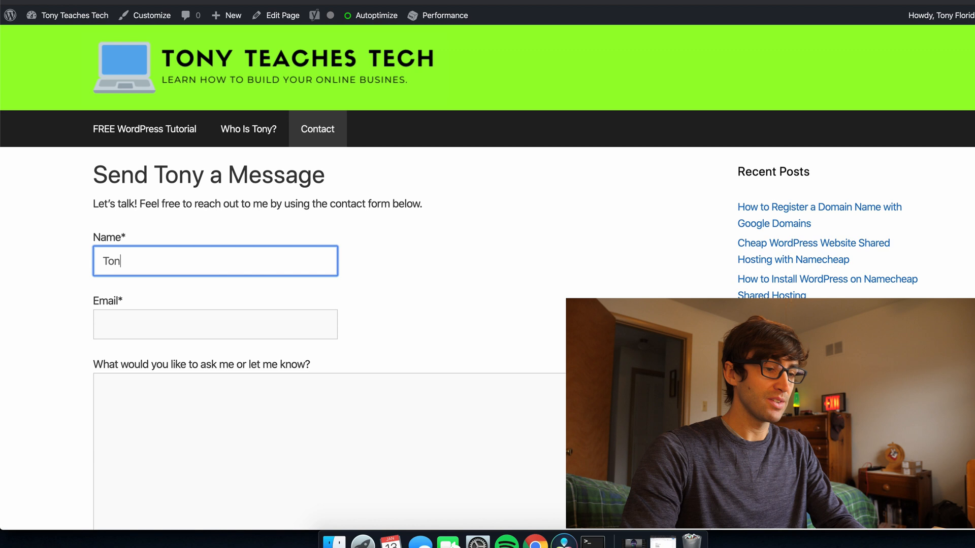
type("y Florida")
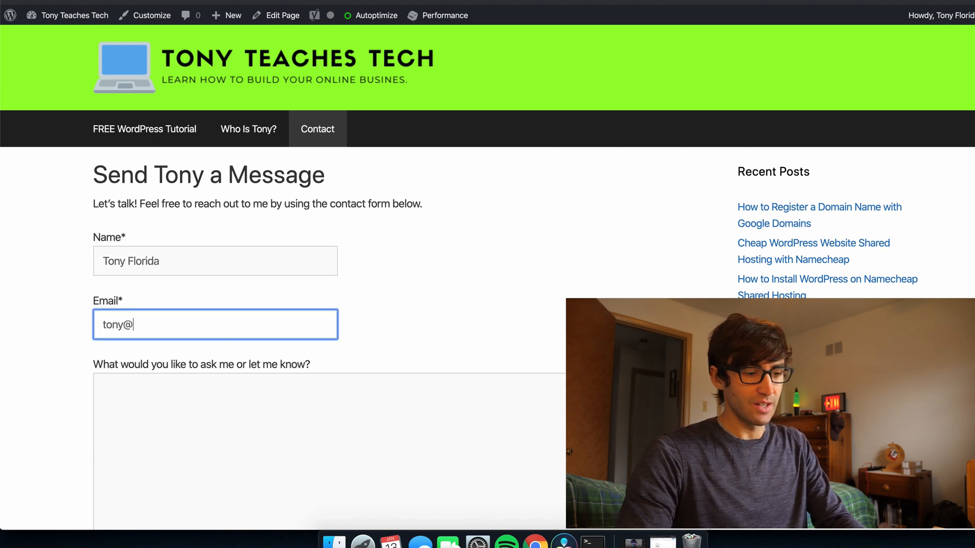
type("tonyflorida.")
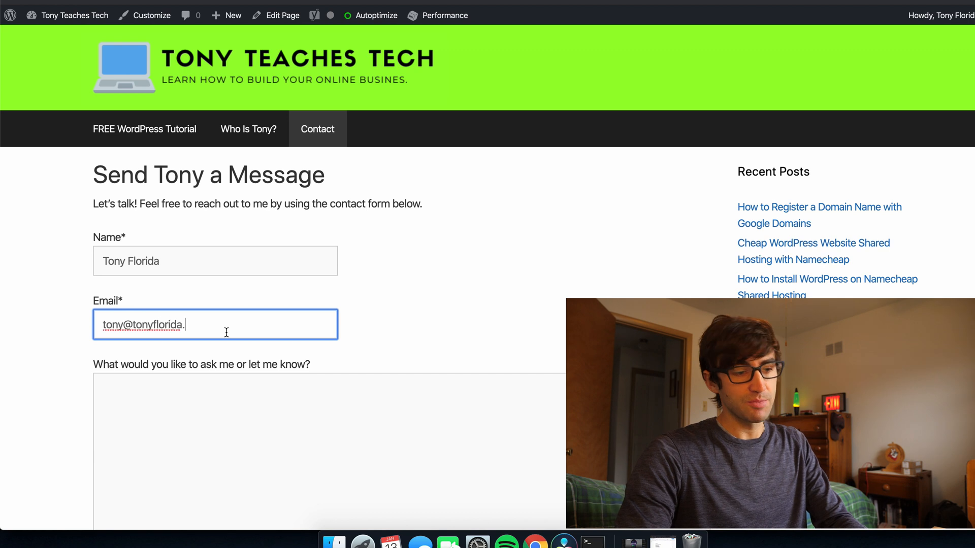
type("com")
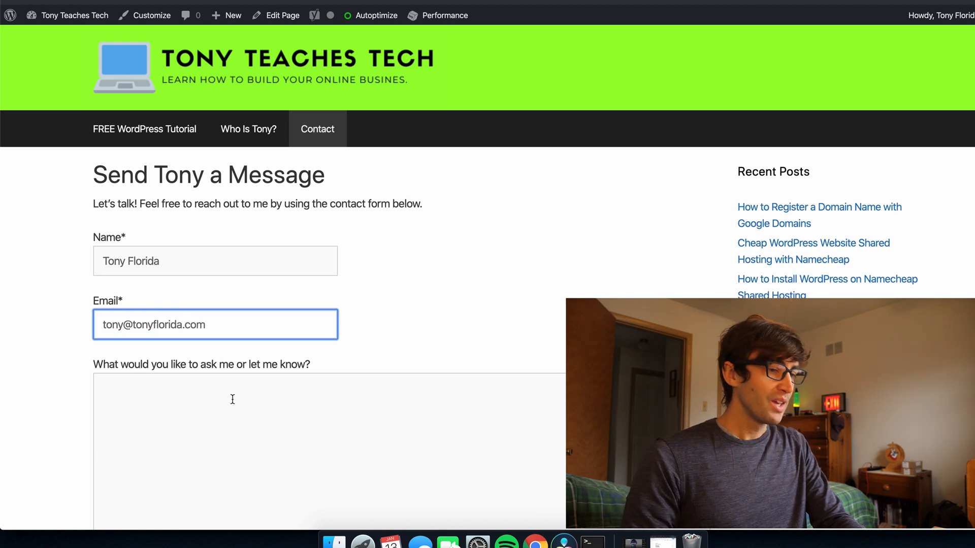
type("This is just a test")
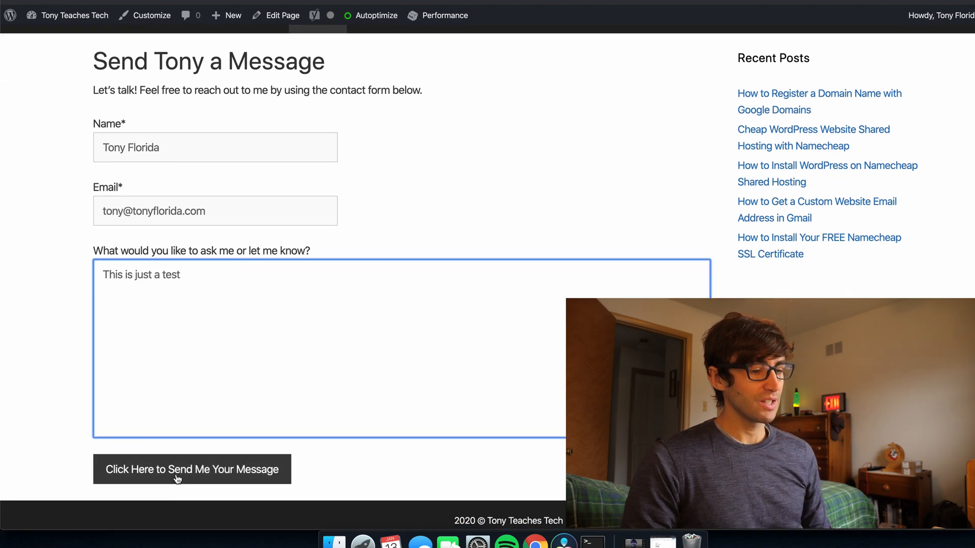
left_click(192, 469)
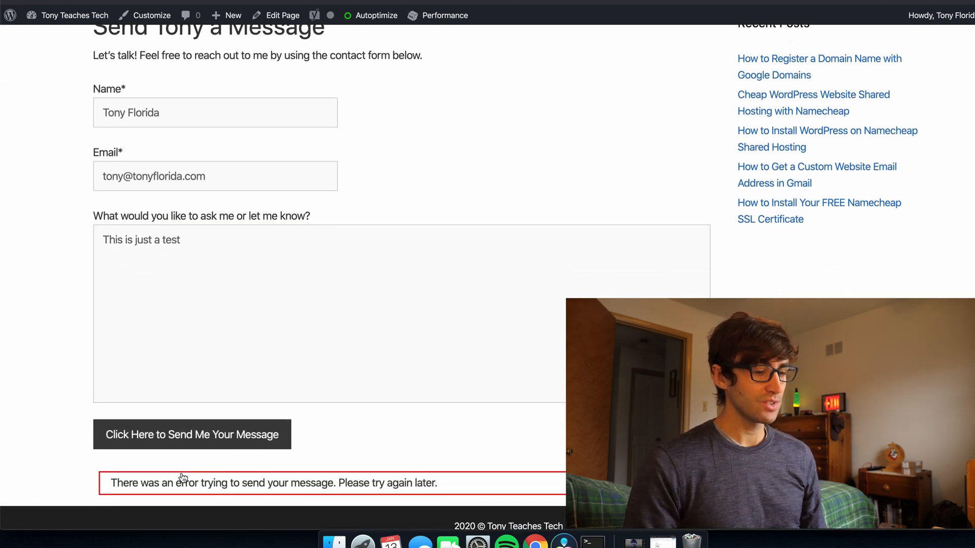
Check the Contact Forms page, then go to the Installed Plugins list showing Contact Form 7.
scroll("up", 3)
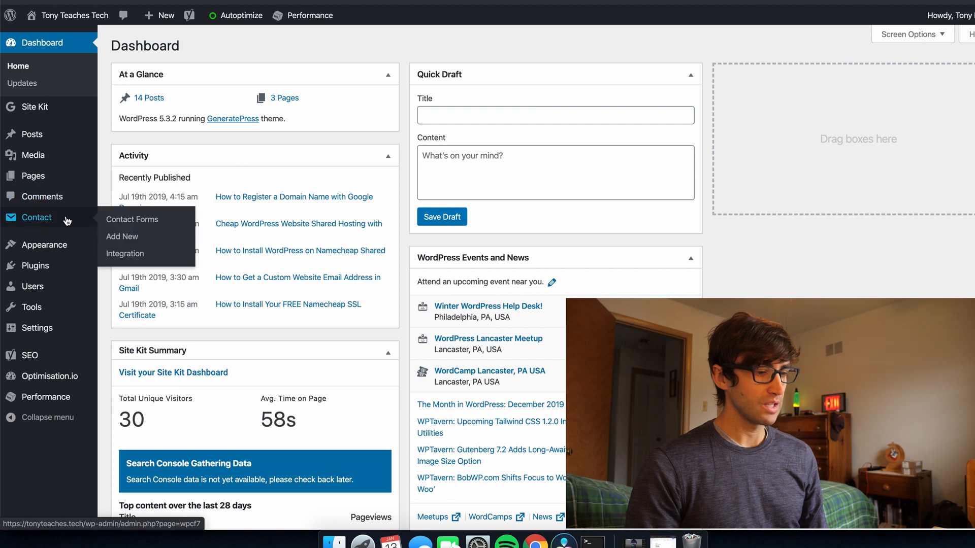
left_click(132, 219)
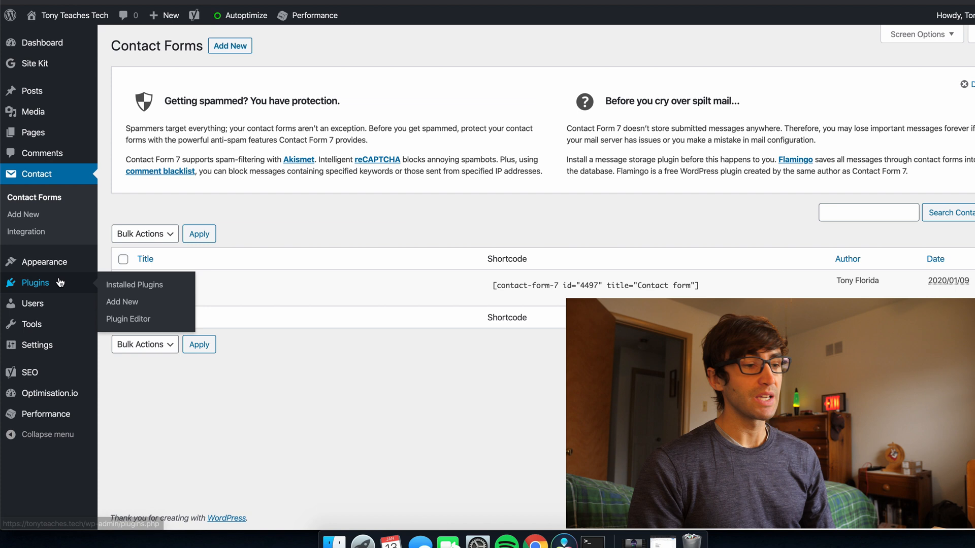
left_click(134, 284)
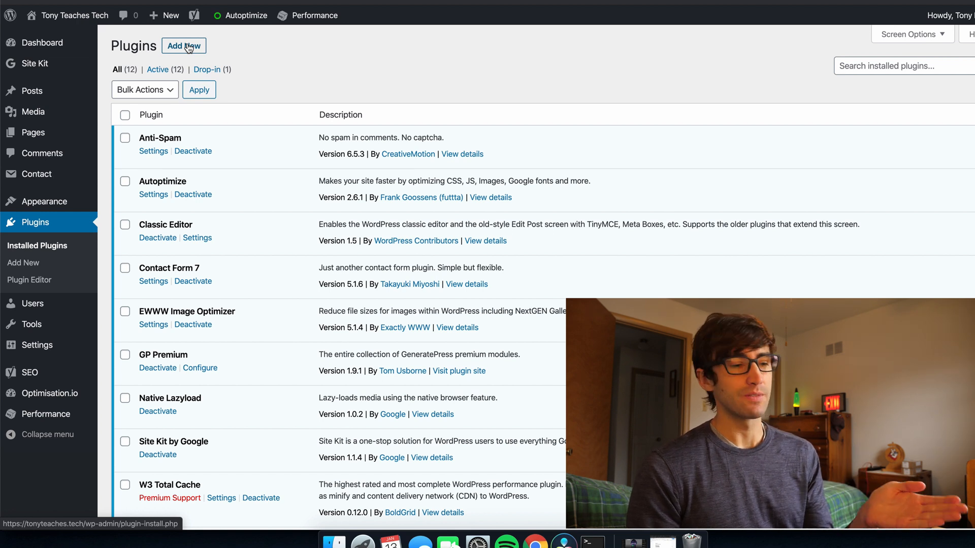
Search 'wp mail' under Add New, install WP Mail SMTP by WPForms and activate it.
left_click(184, 46)
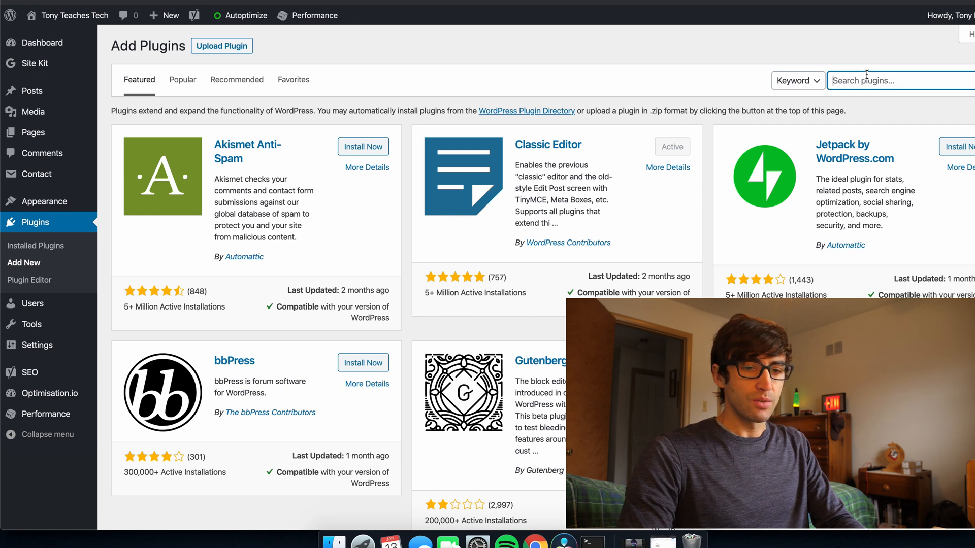
type("wp mail")
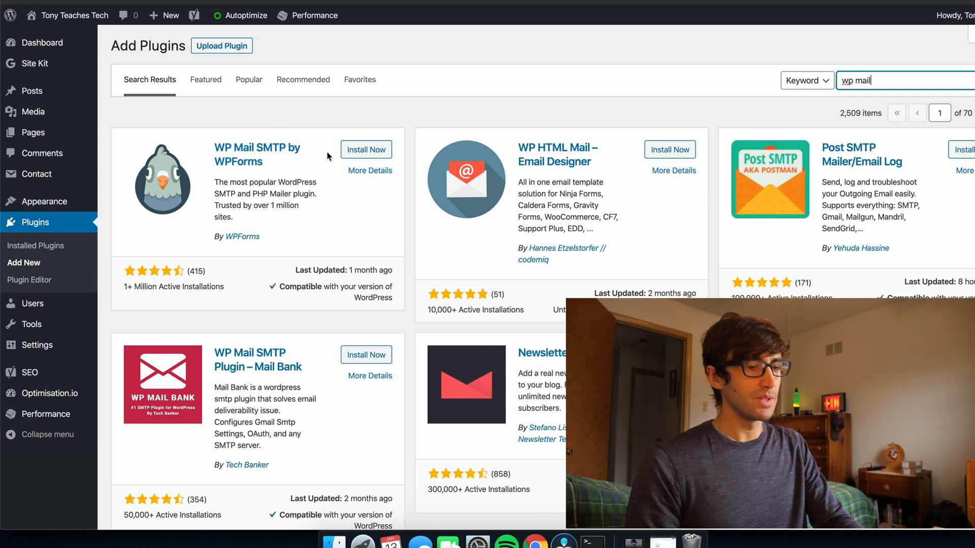
left_click(366, 149)
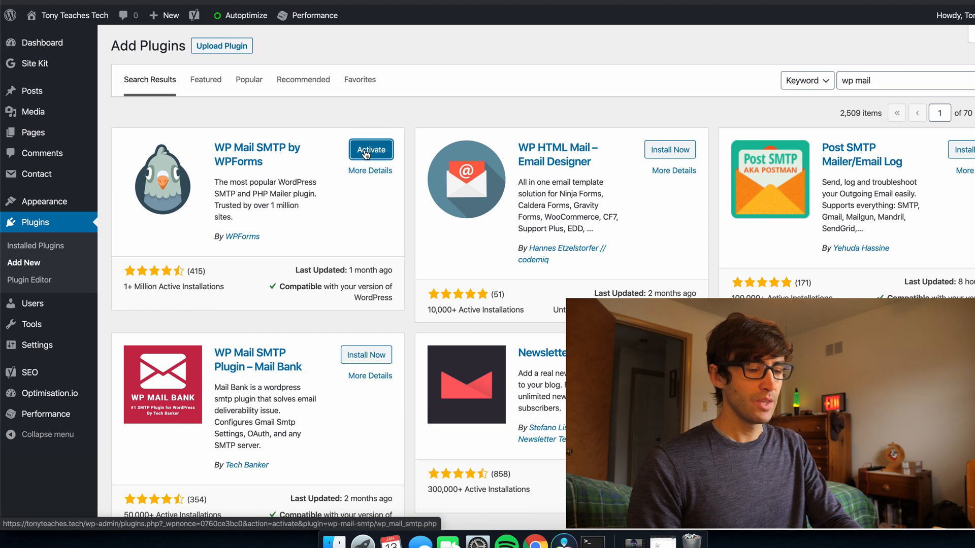
left_click(371, 150)
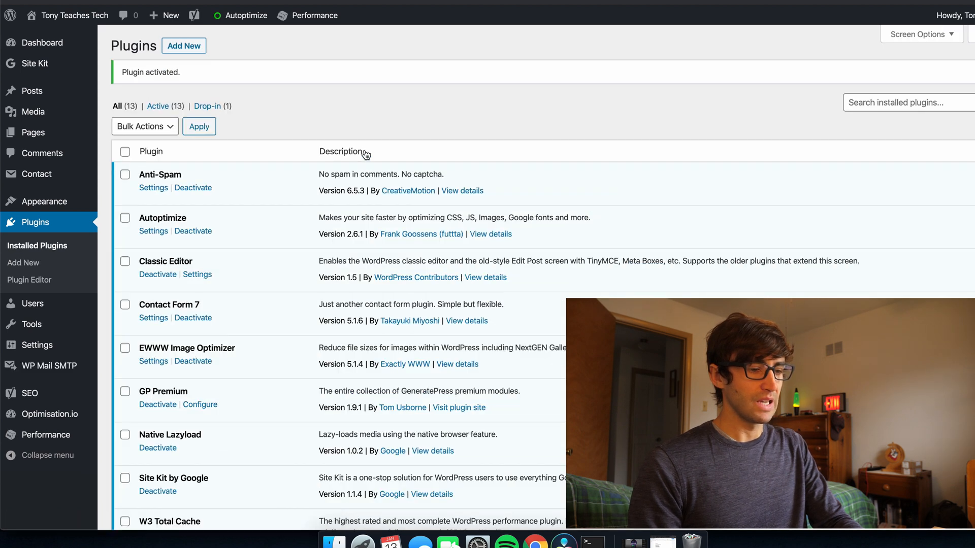
Scroll the WP Mail SMTP settings past sender email and name down to the Mailer options.
scroll("down", 3)
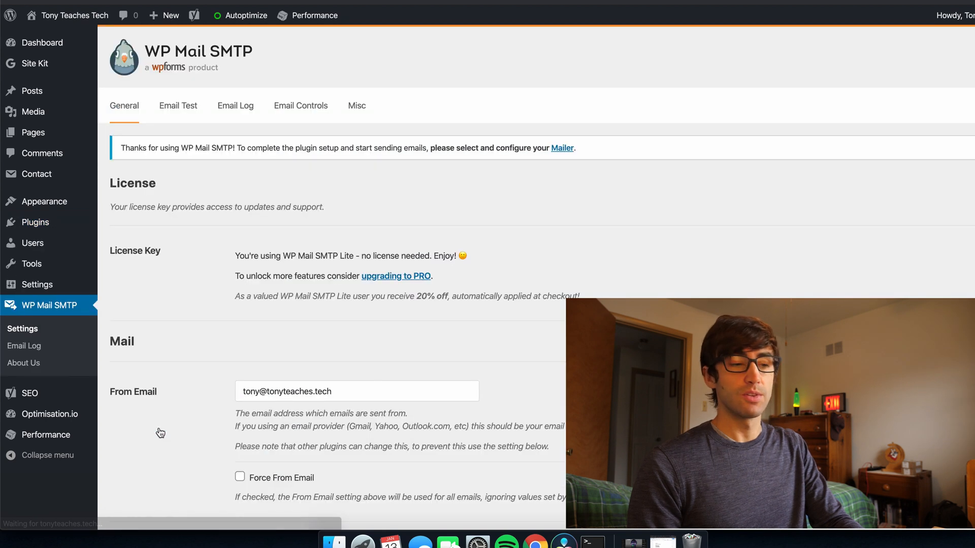
scroll("down", 3)
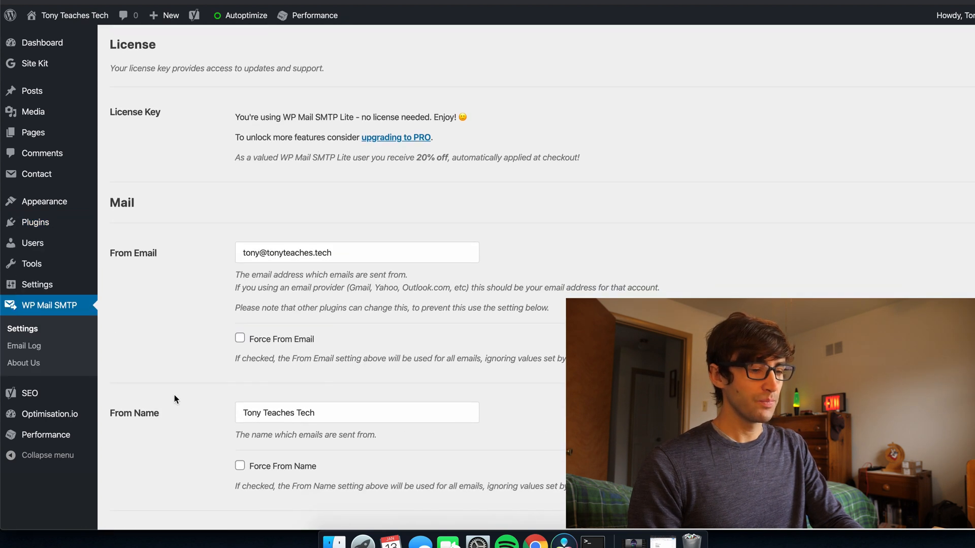
scroll("down", 3)
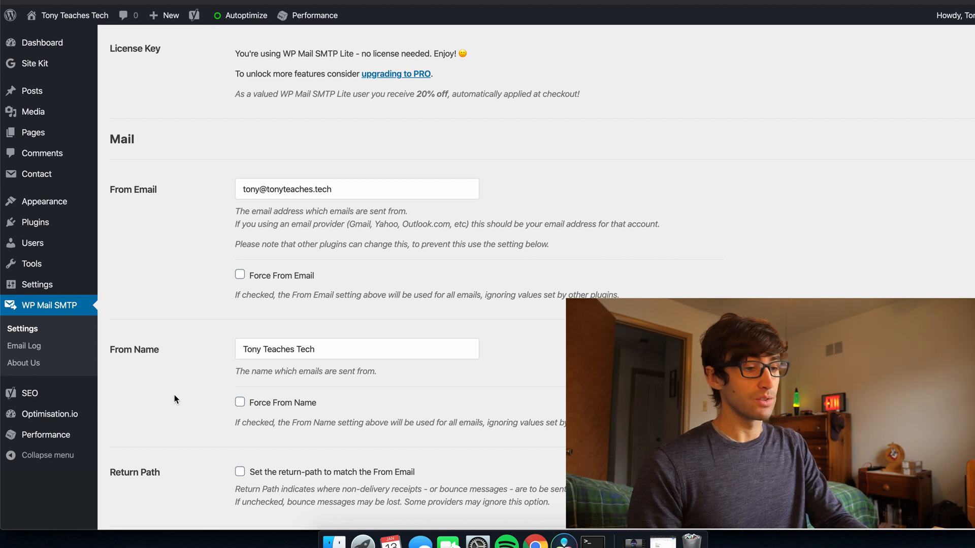
mouse_move(265, 207)
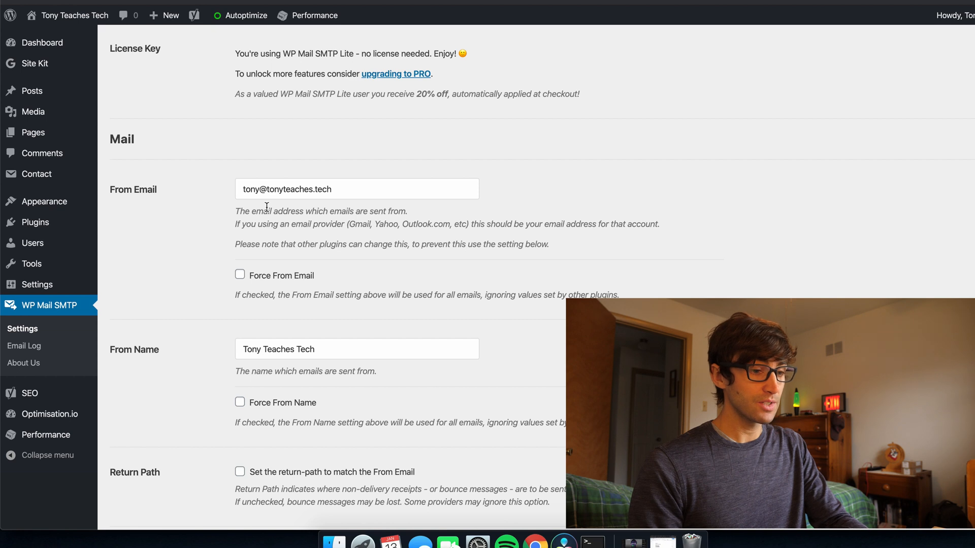
scroll("down", 3)
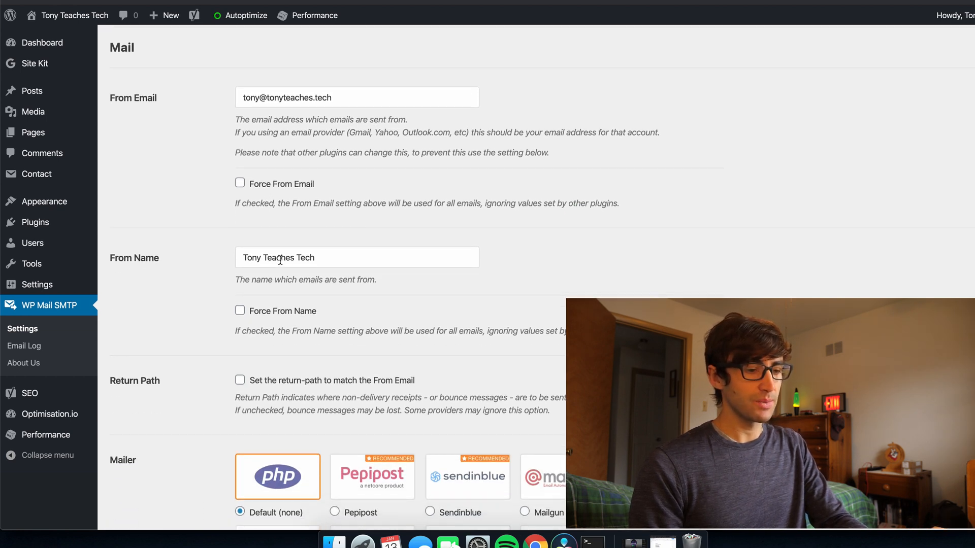
scroll("down", 3)
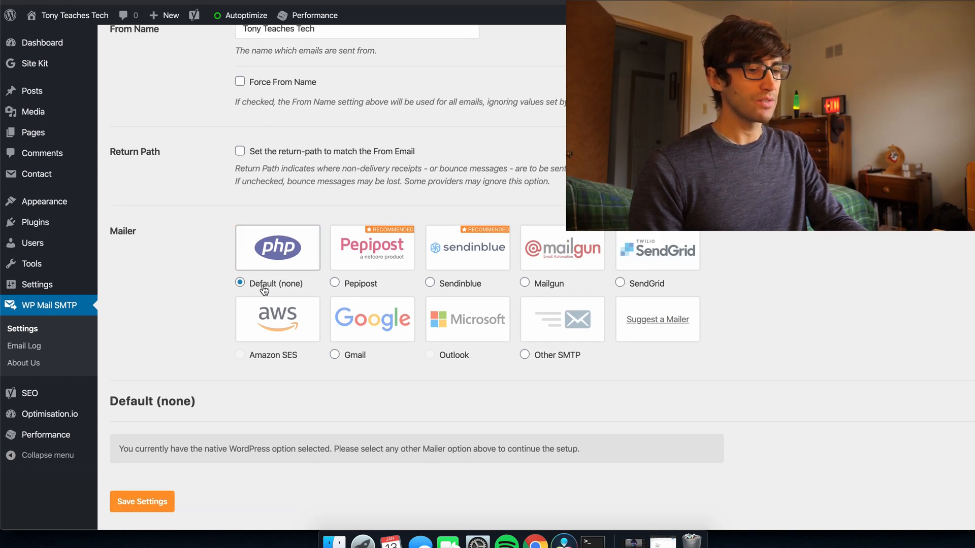
mouse_move(439, 297)
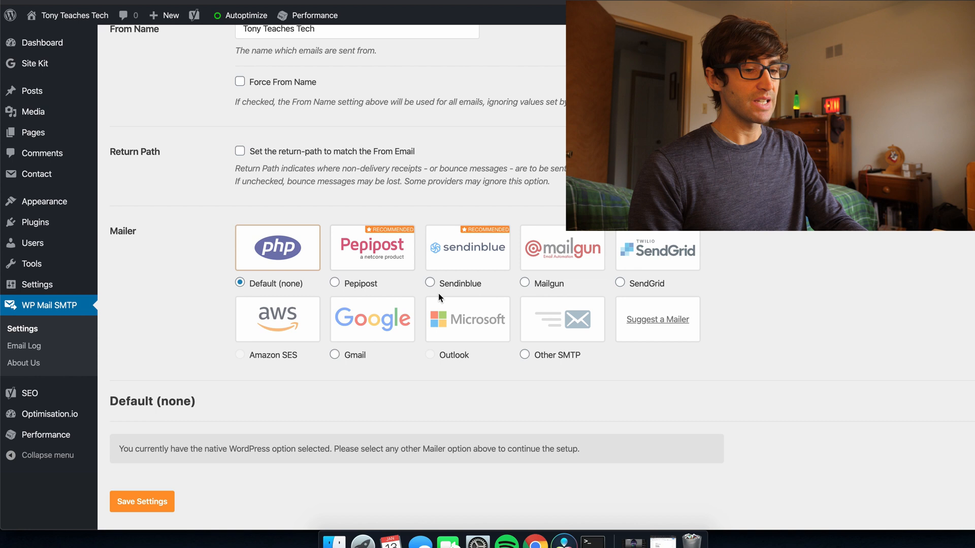
Choose Other SMTP, enter the premium66.web-hosting SMTP host and set encryption to SSL with port 465.
left_click(561, 319)
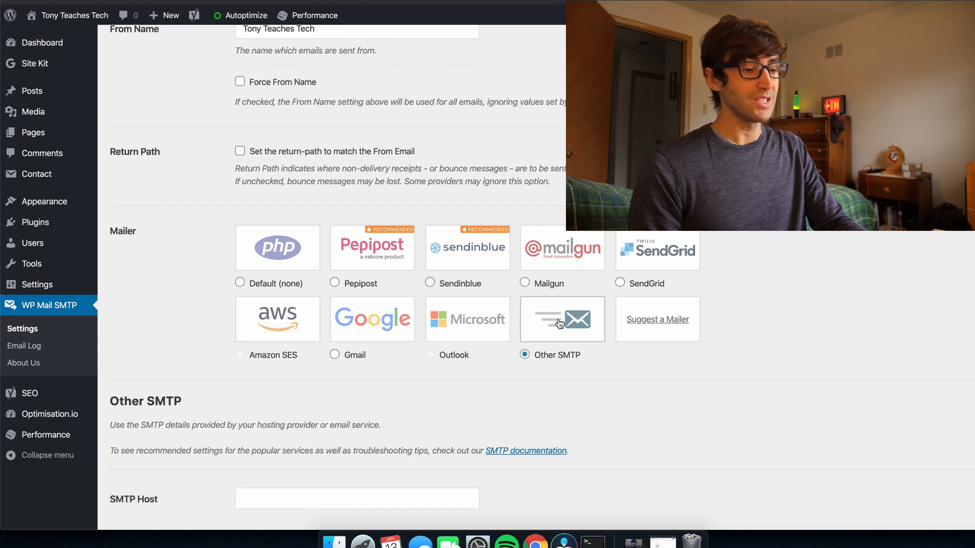
scroll("down", 3)
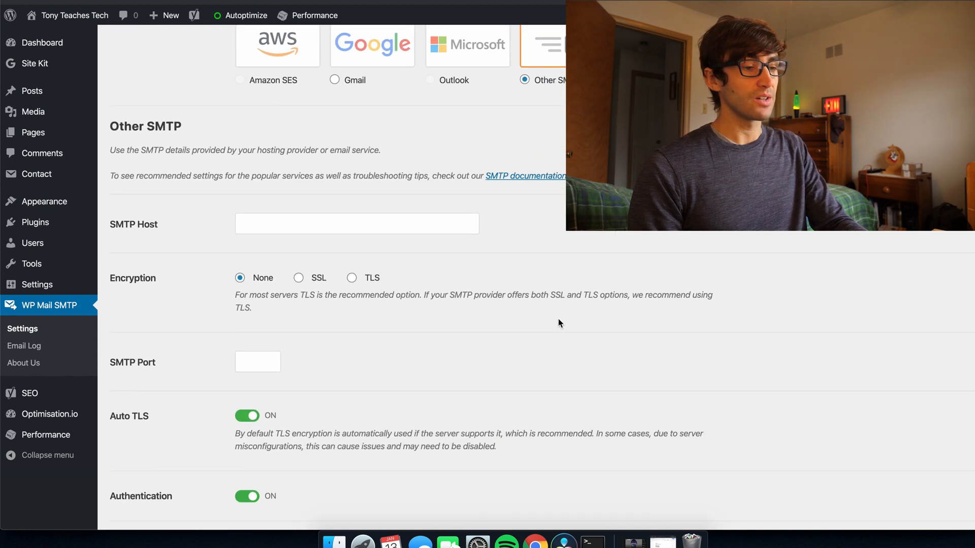
scroll("down", 3)
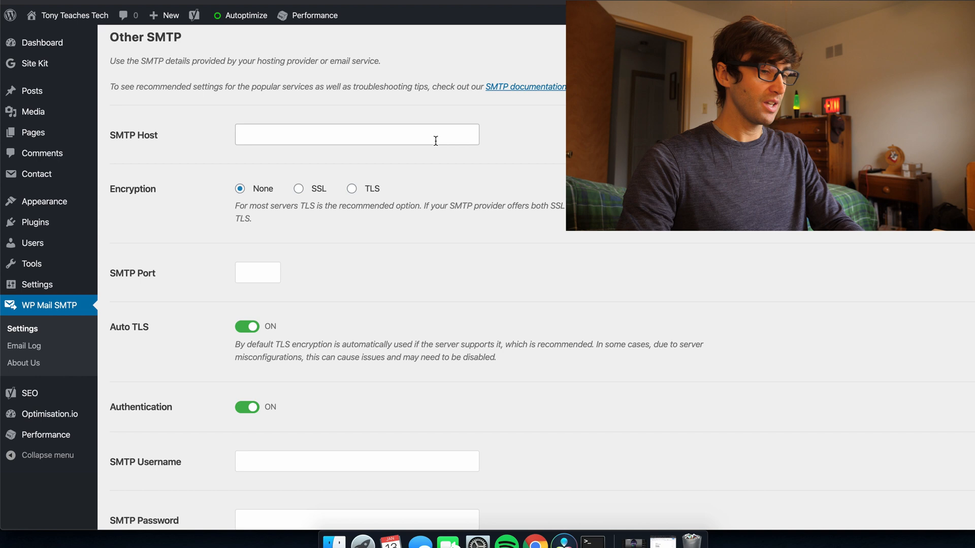
type("p")
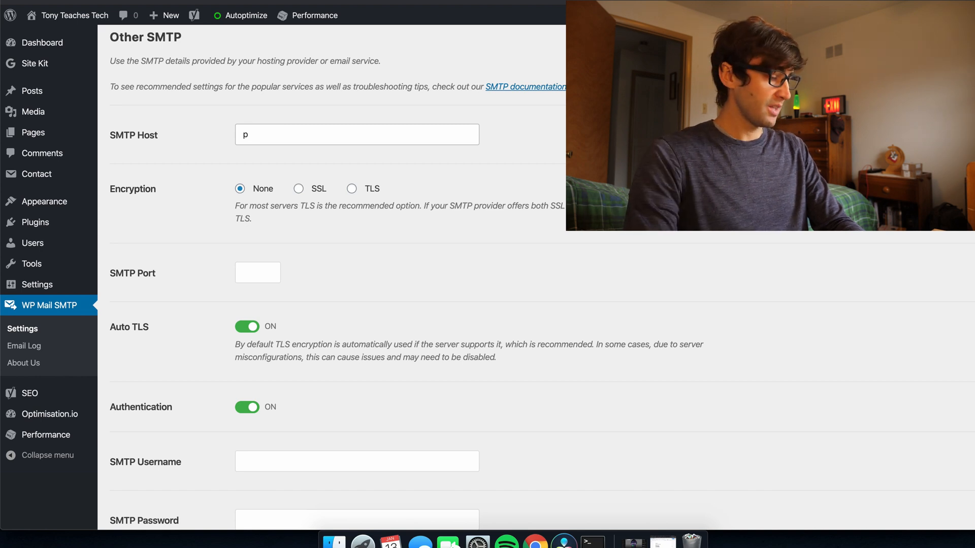
type("remium6")
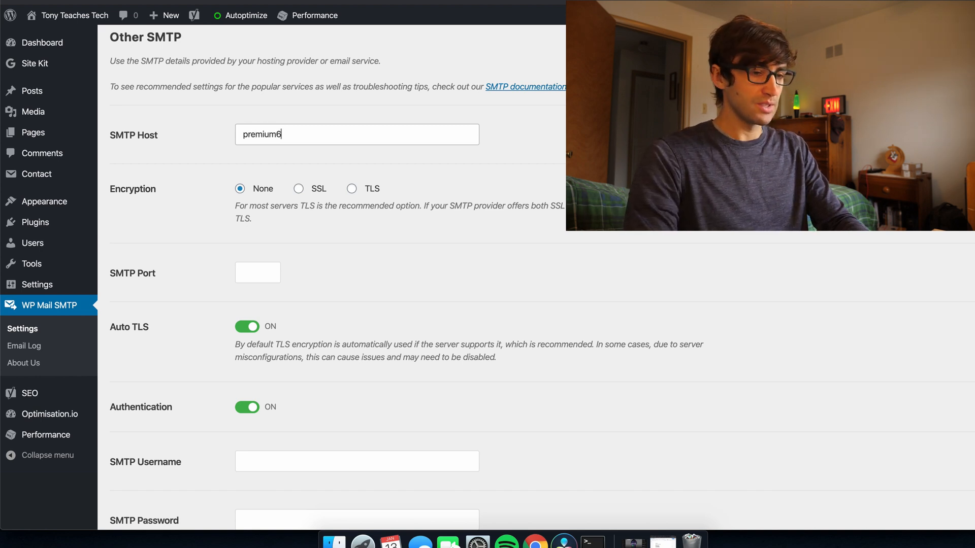
type("6.web-ho")
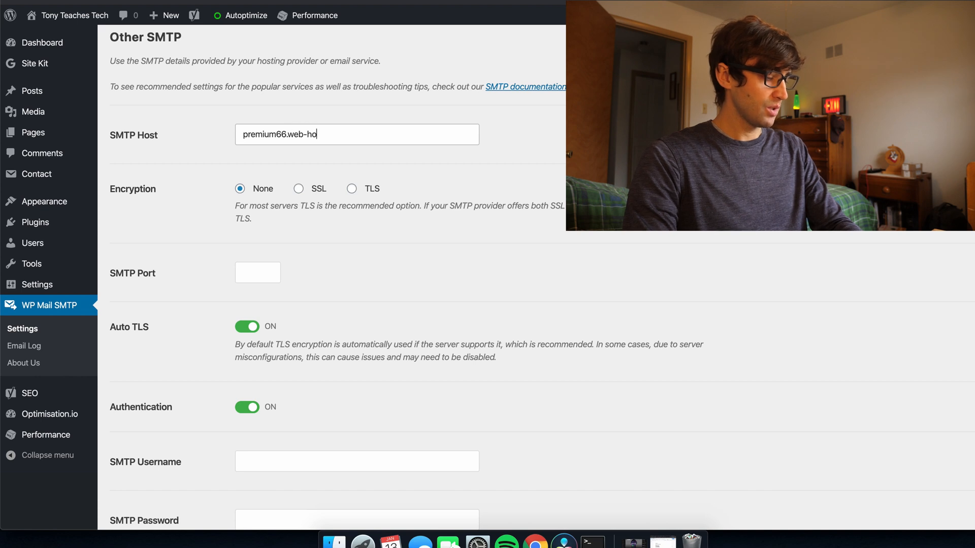
type("sting.")
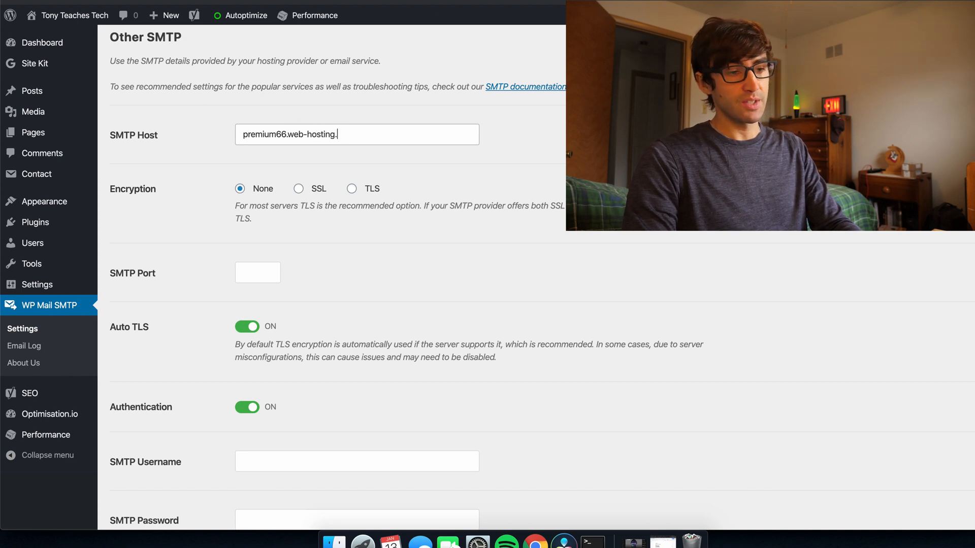
scroll("down", 3)
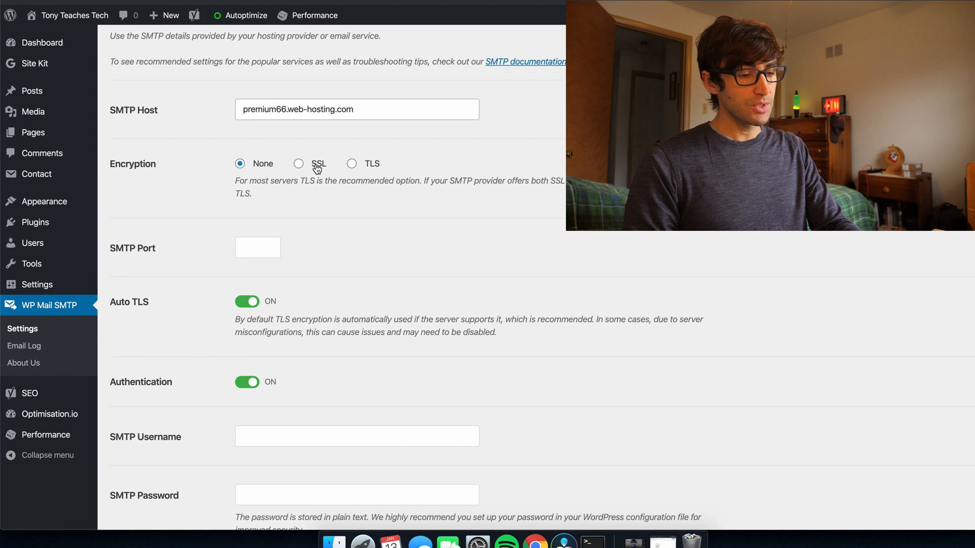
left_click(299, 163)
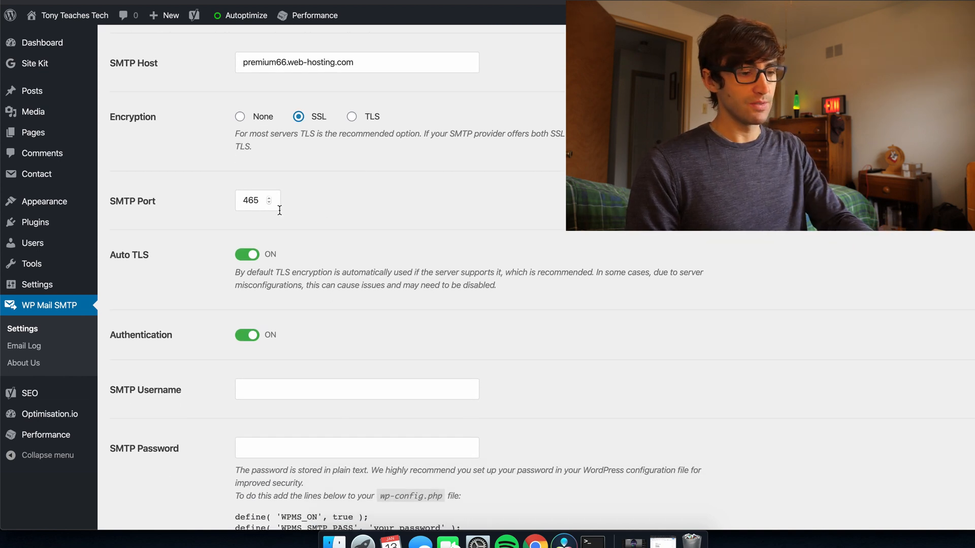
scroll("down", 3)
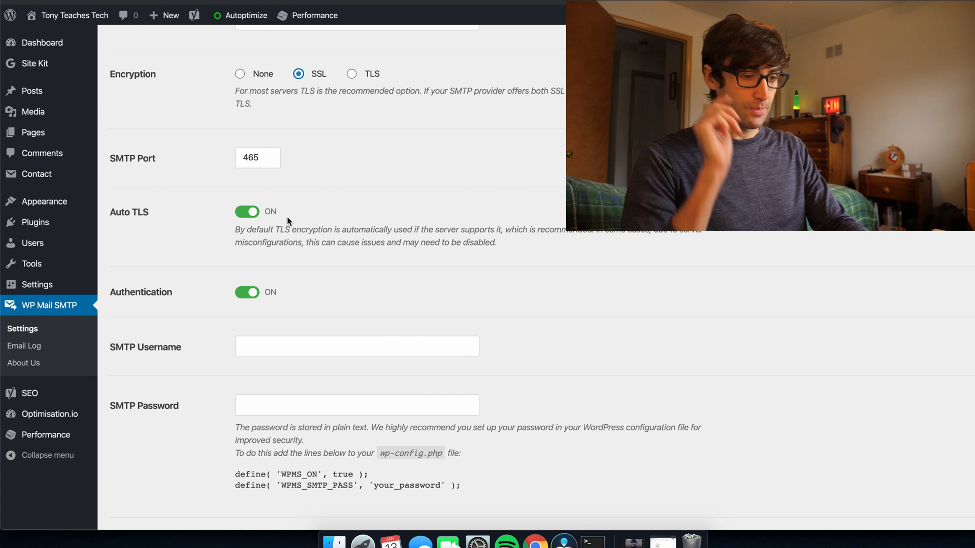
scroll("down", 3)
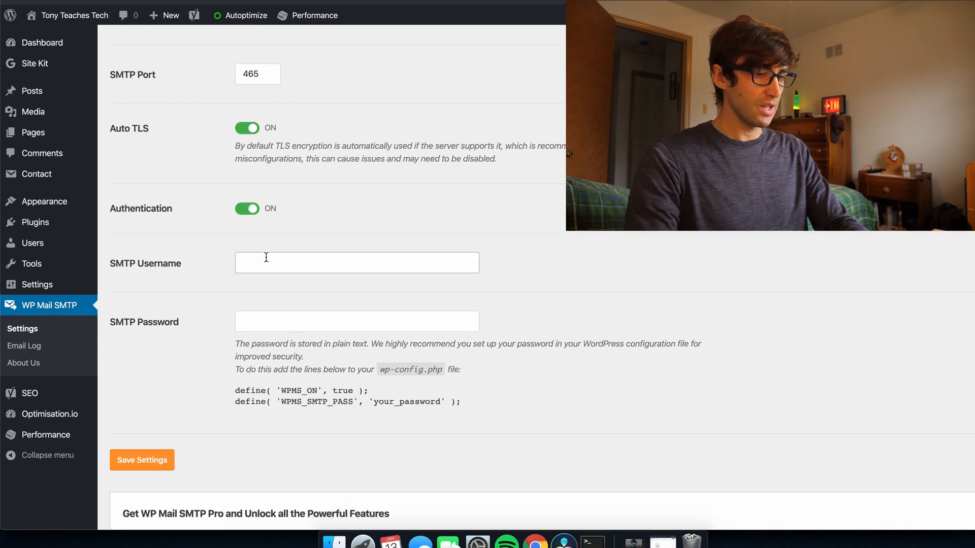
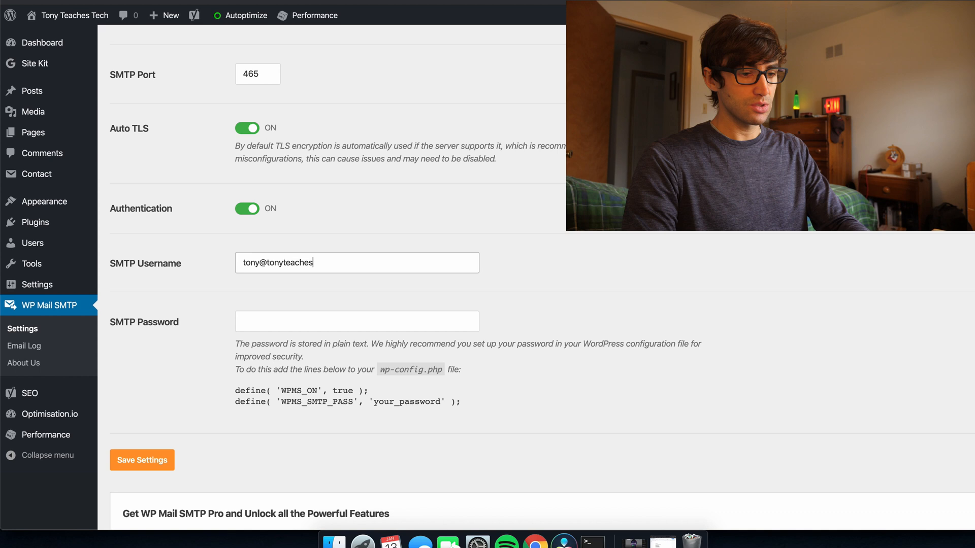
left_click(357, 322)
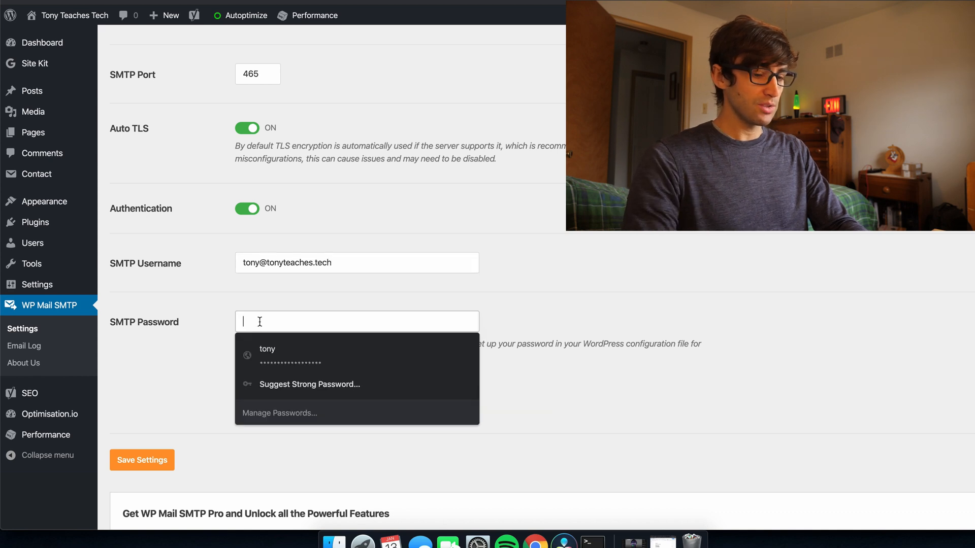
left_click(267, 348)
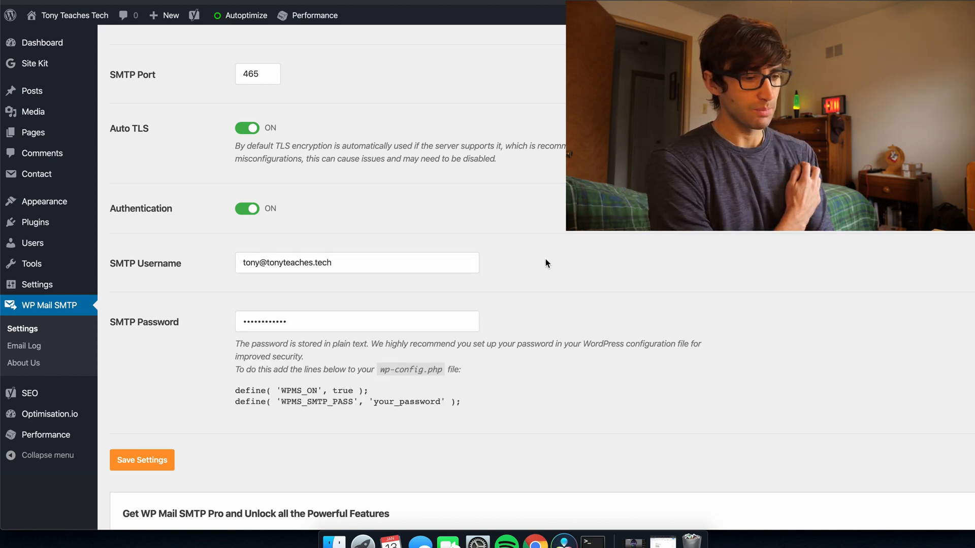
mouse_move(142, 460)
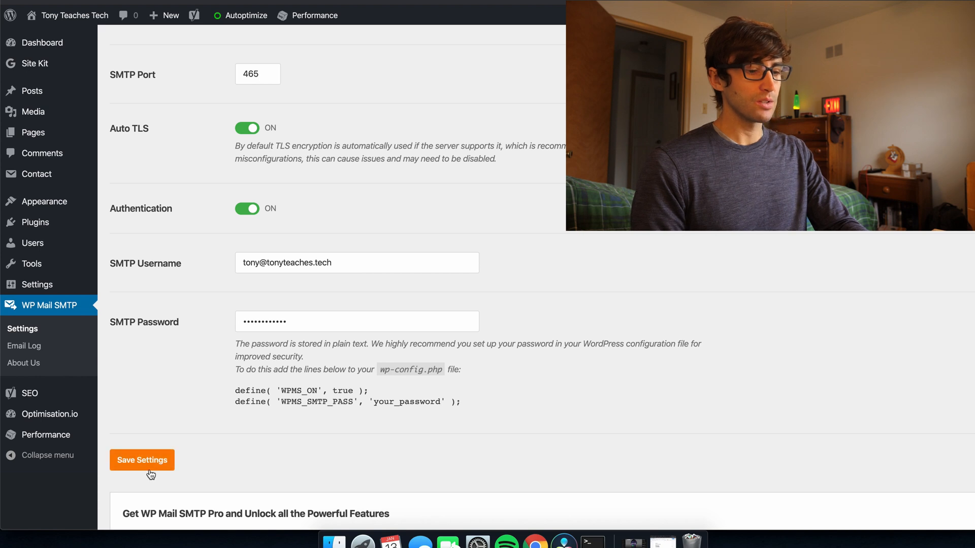
left_click(142, 460)
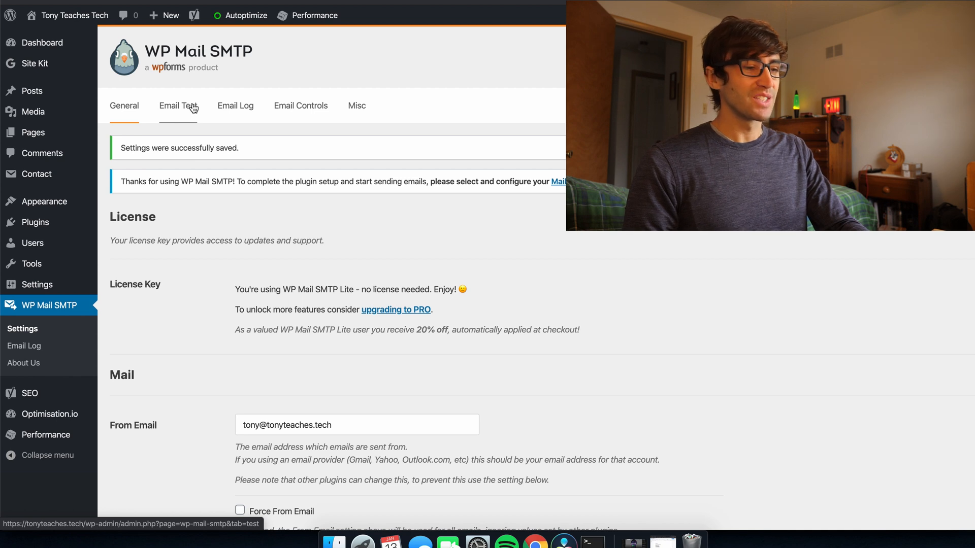
Send an HTML test email from the Email Test tab to the default Send To address, confirmed successful.
left_click(178, 104)
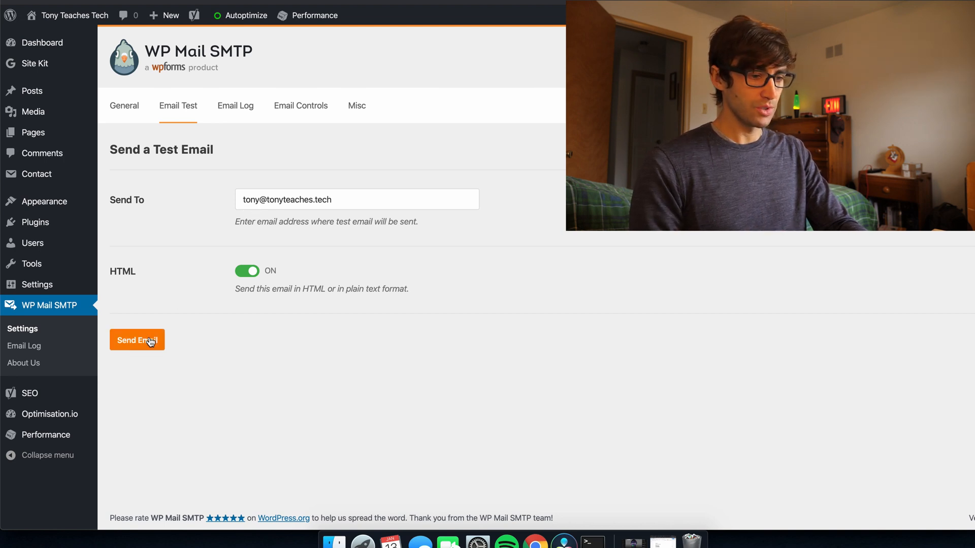
left_click(137, 340)
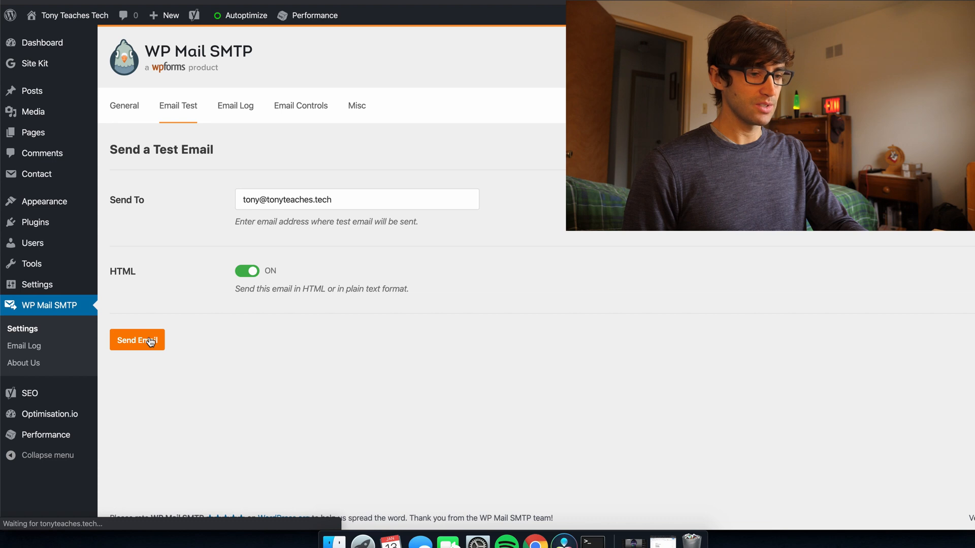
left_click(137, 340)
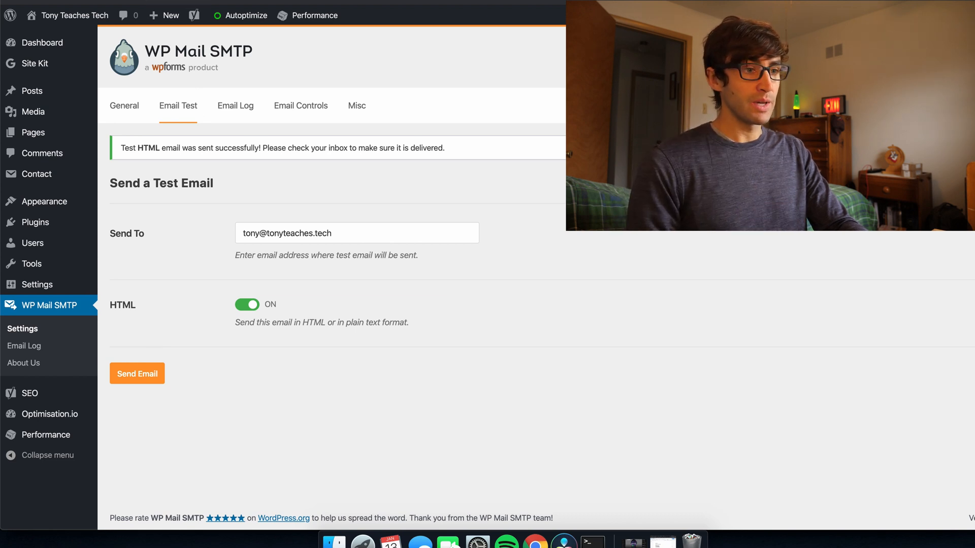
mouse_move(400, 3)
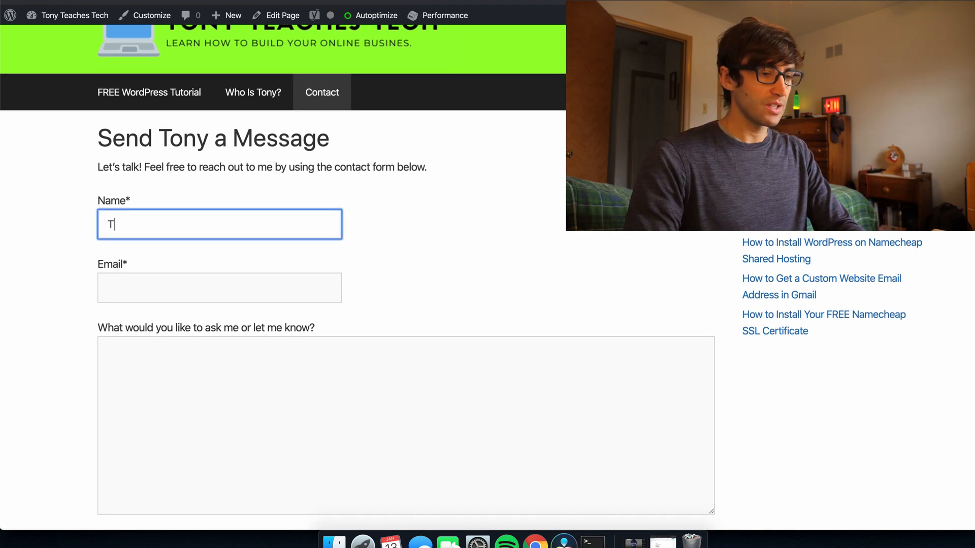
type("ony Florida")
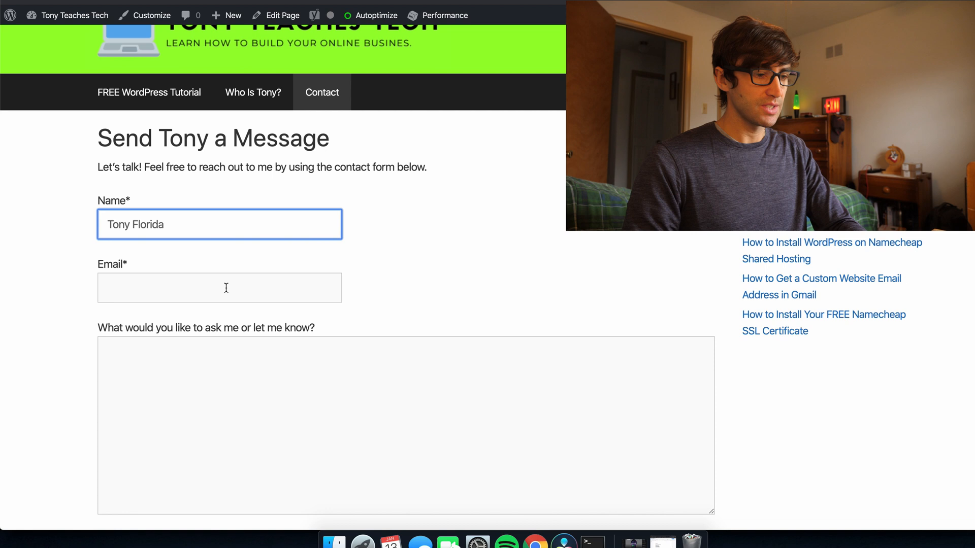
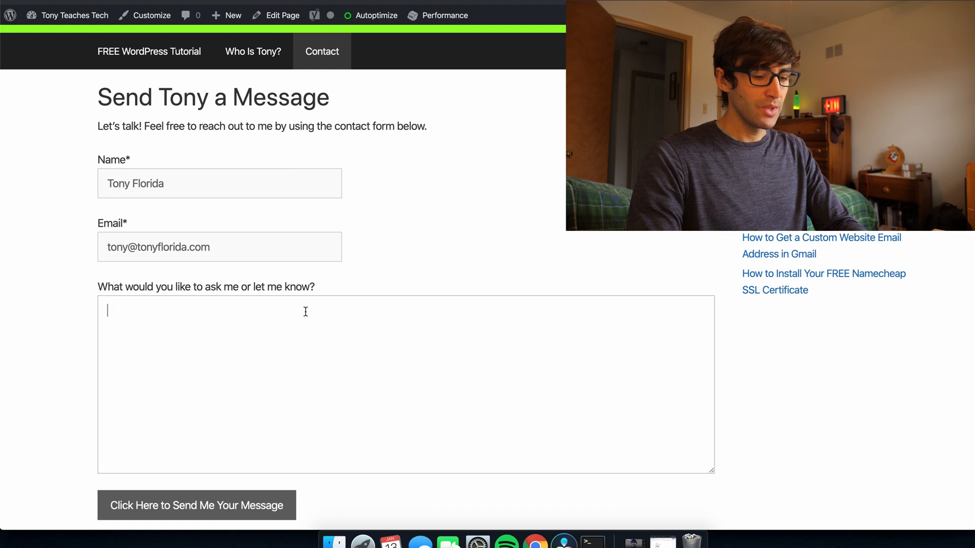
type("This is ano")
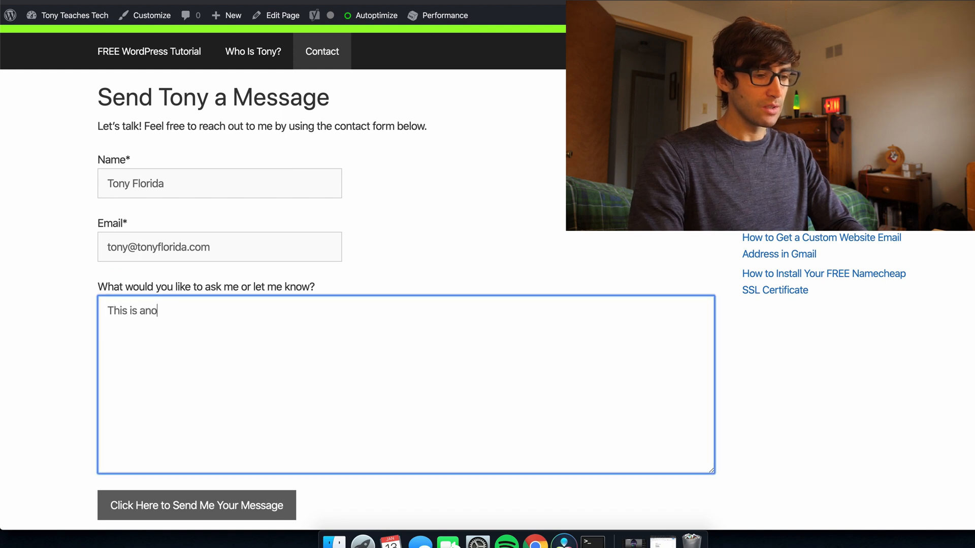
type("ther test.")
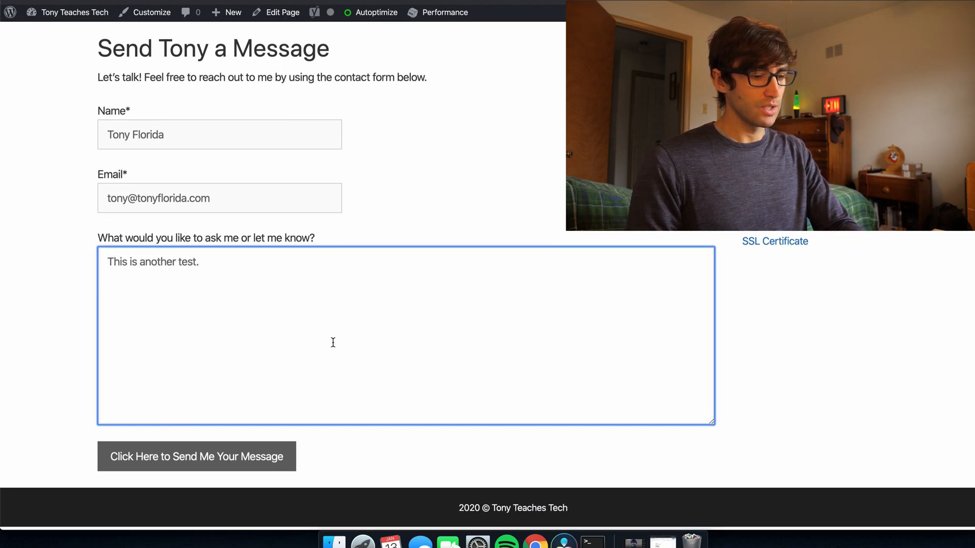
left_click(196, 456)
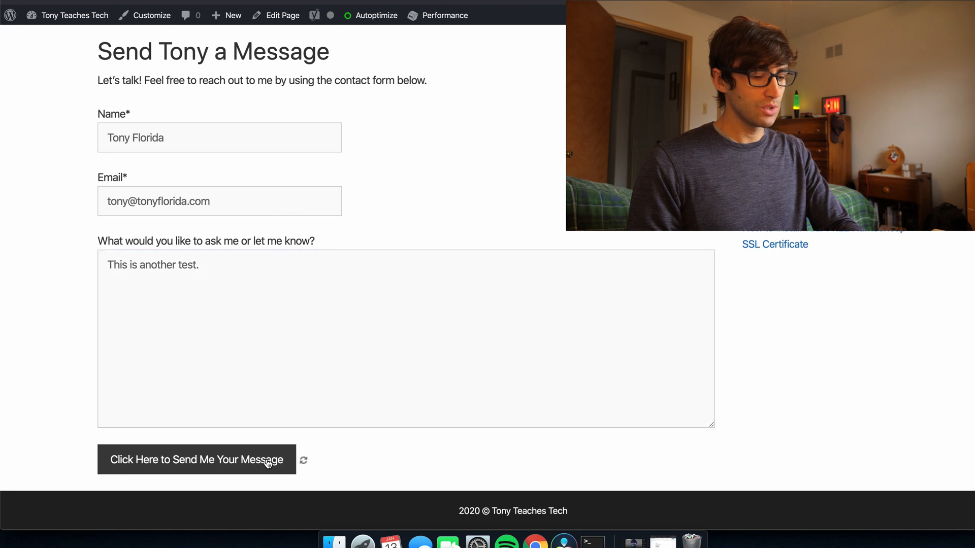
mouse_move(328, 481)
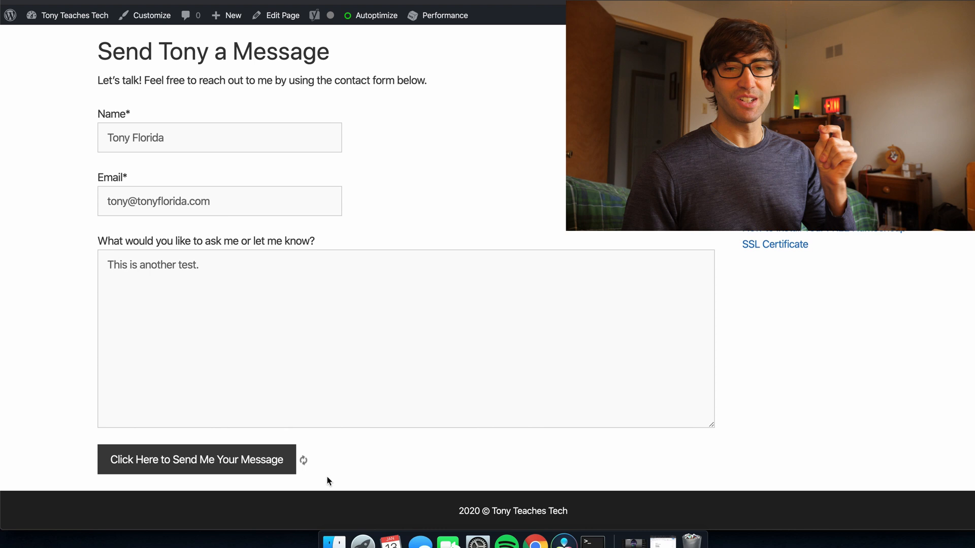
left_click(196, 459)
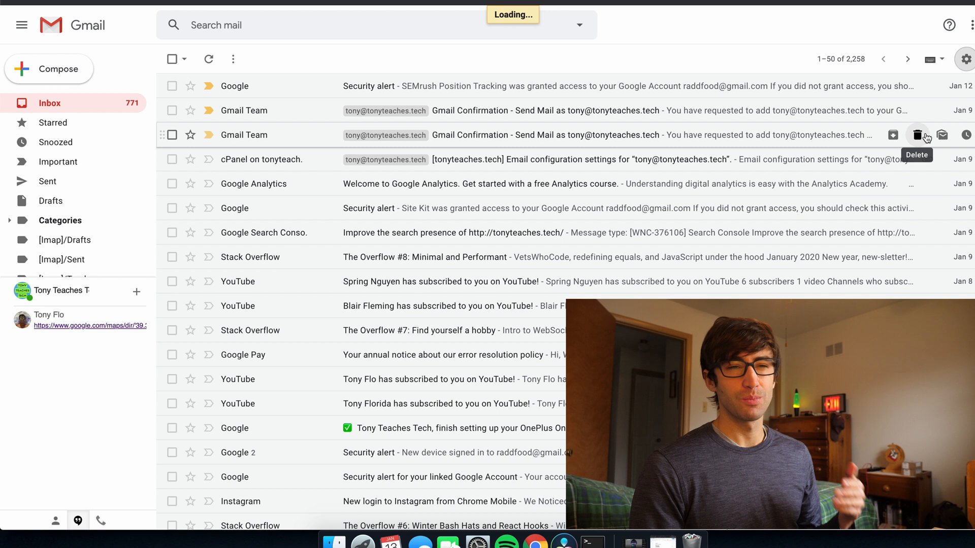
In Gmail's Accounts and Import settings, check mail now for the tonyteaches.tech POP3 account.
left_click(966, 59)
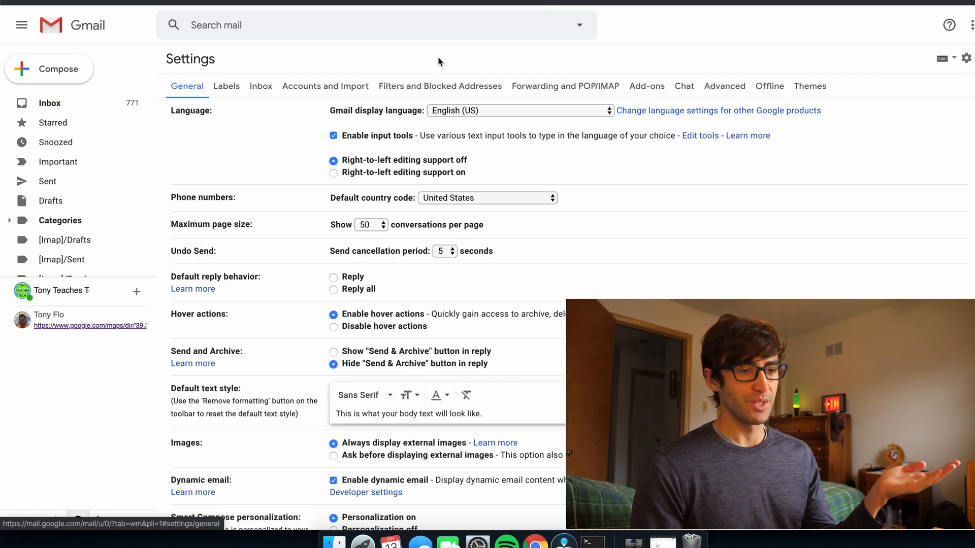
left_click(325, 86)
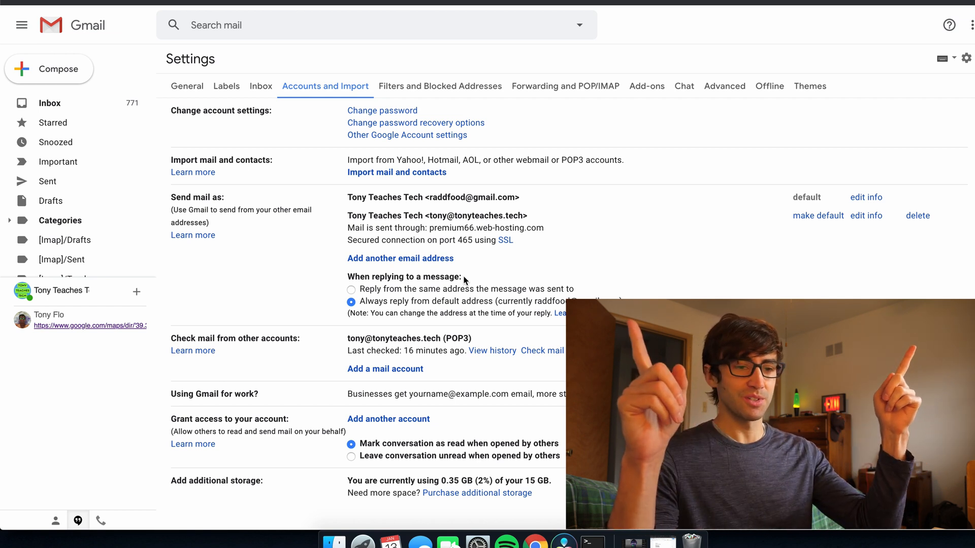
mouse_move(411, 98)
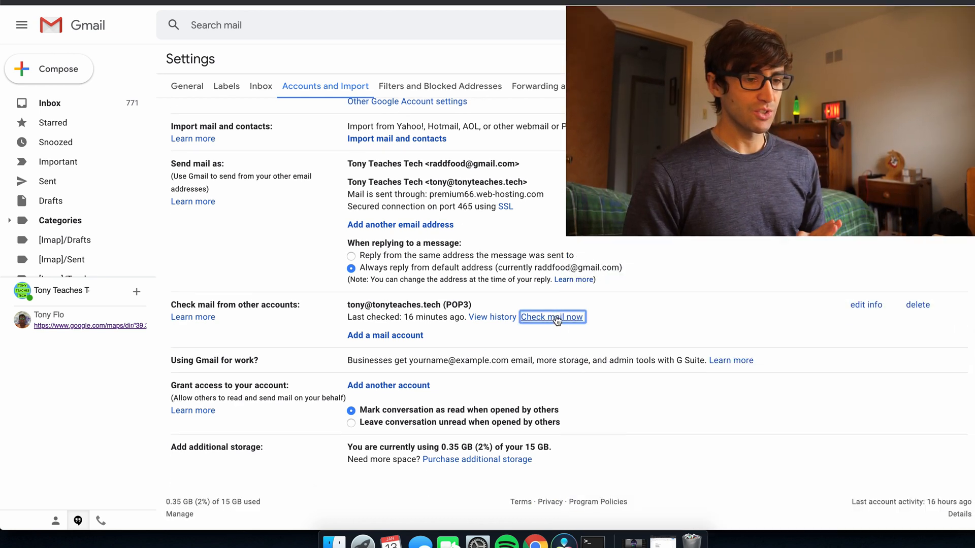
left_click(552, 317)
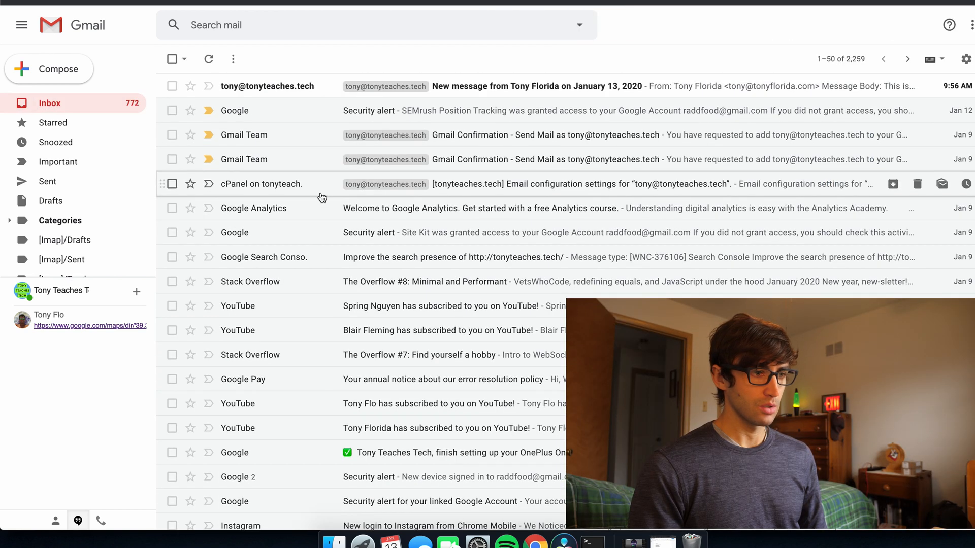
Read the new Tony Florida message 'This is another test.', then check the Spam folder.
left_click(536, 85)
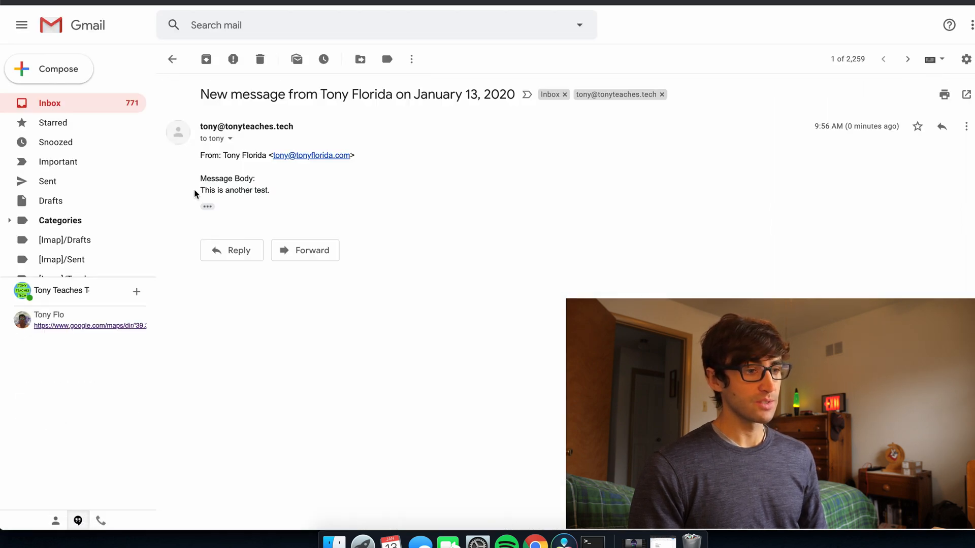
scroll("down", 3)
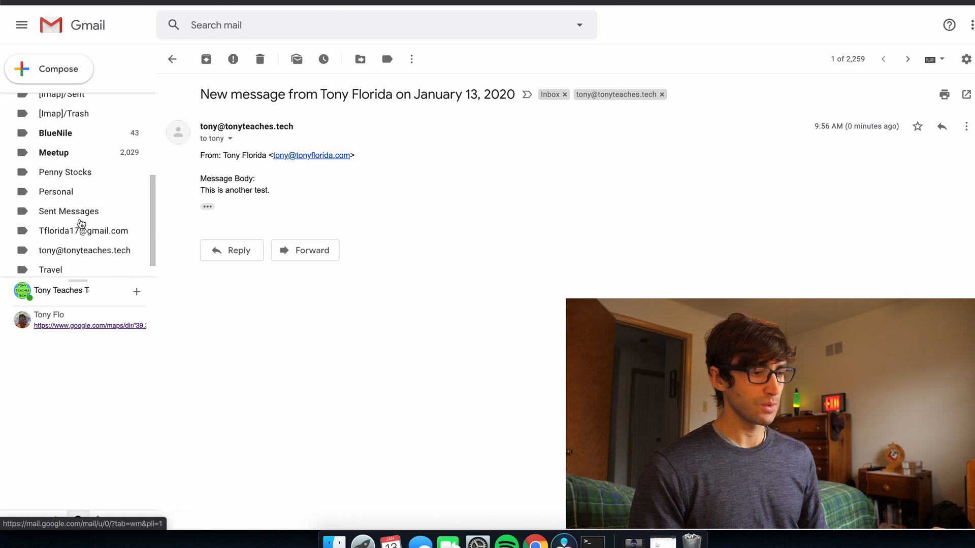
scroll("down", 3)
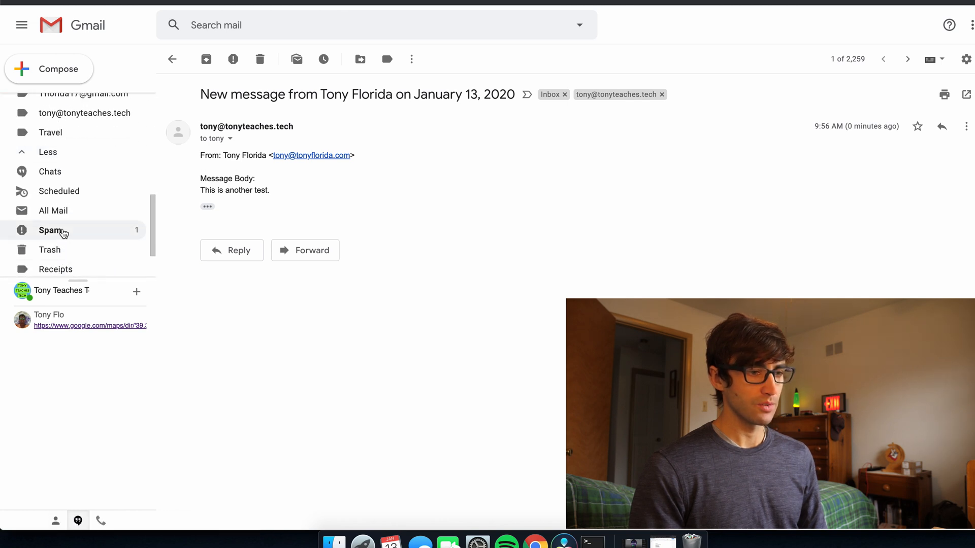
left_click(50, 230)
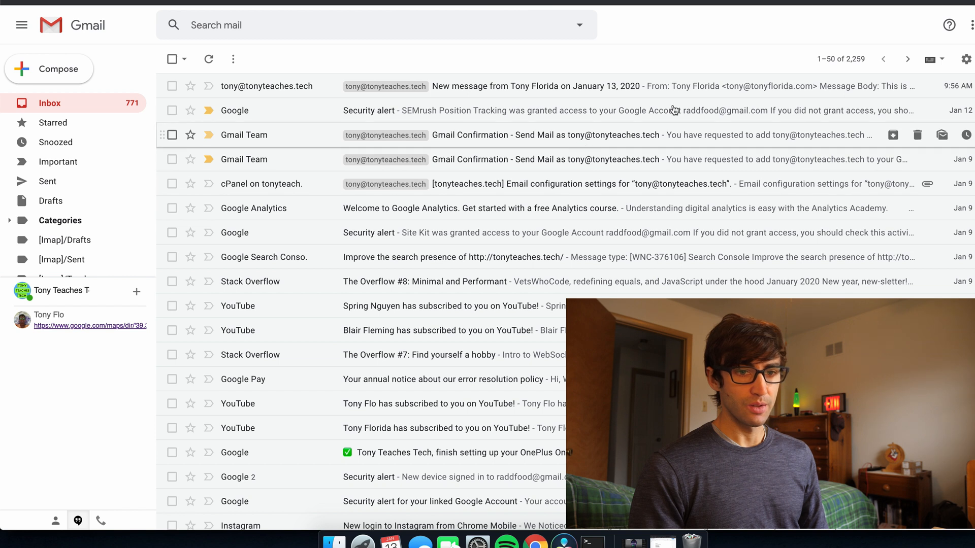
left_click(966, 59)
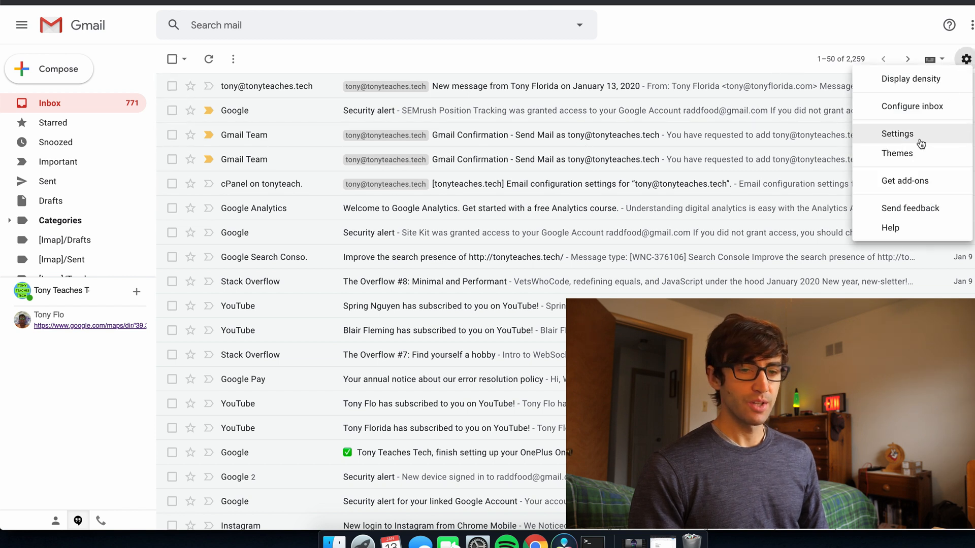
left_click(897, 134)
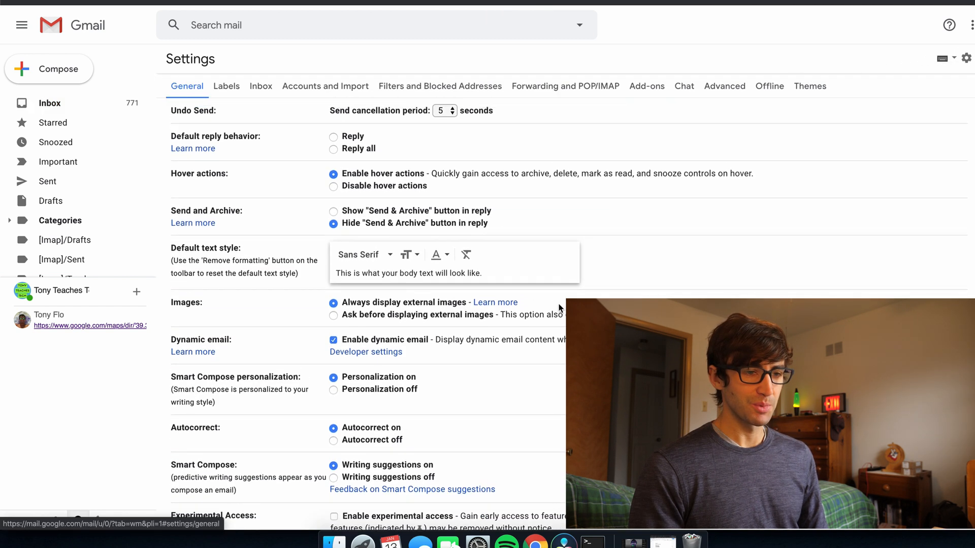
left_click(325, 86)
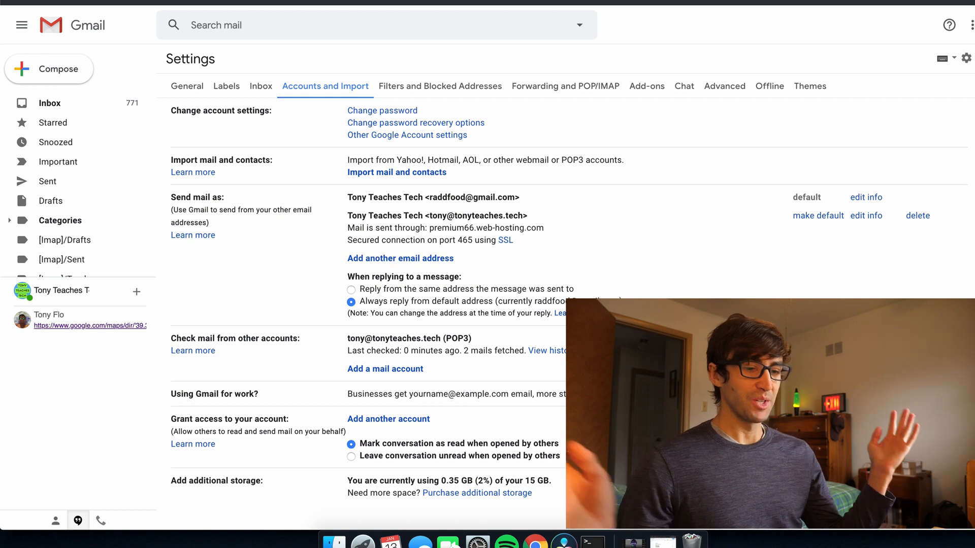
mouse_move(266, 220)
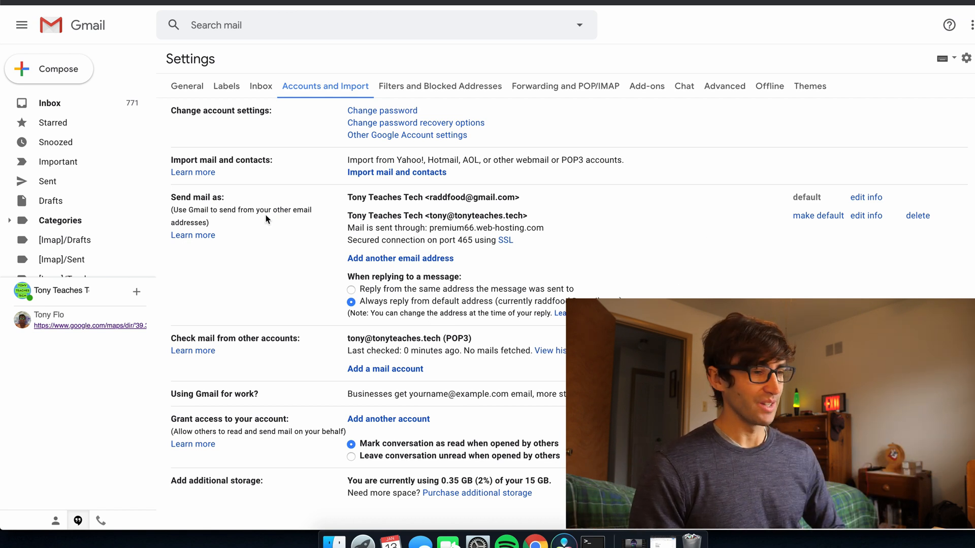
left_click(48, 104)
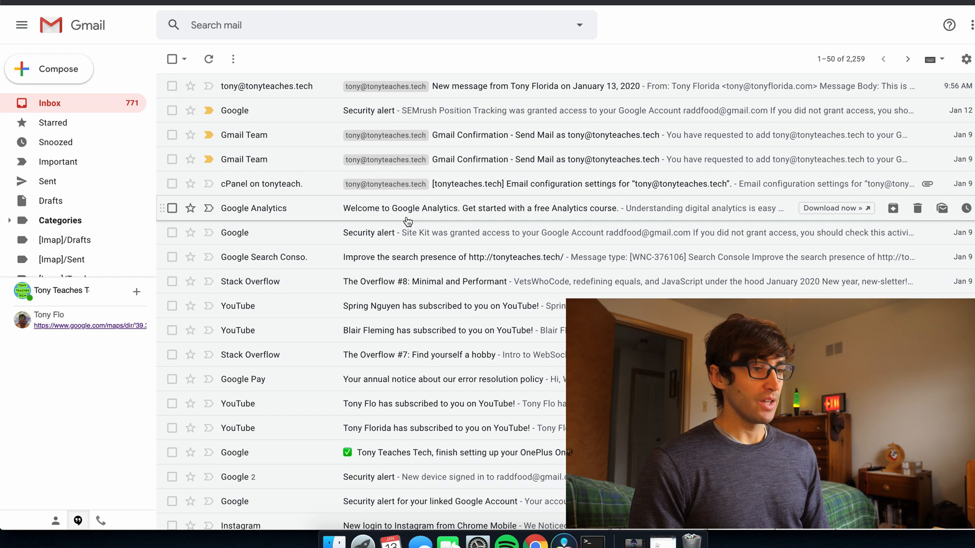